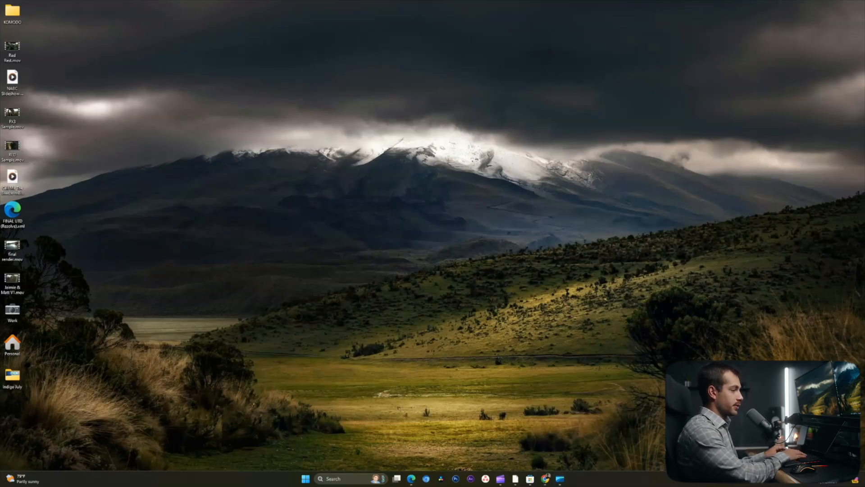
- Reach the Recovery page under System in Windows Settings, then move to a blank browser tab
left_click(567, 479)
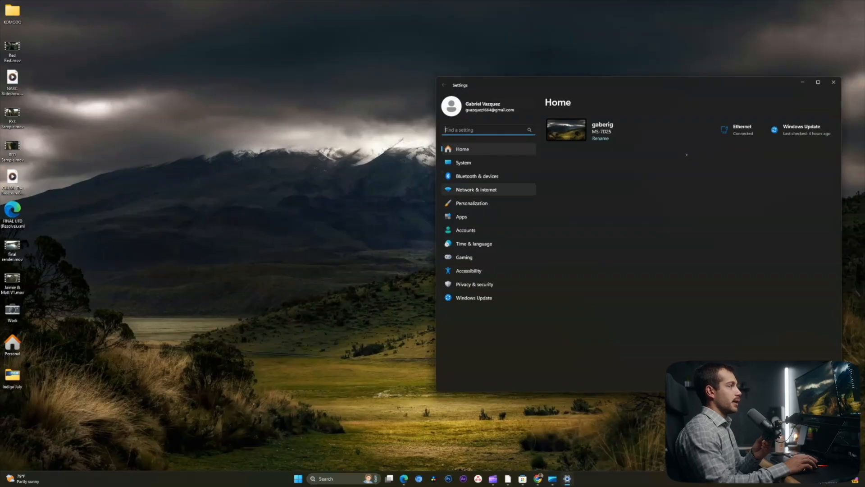
left_click(464, 162)
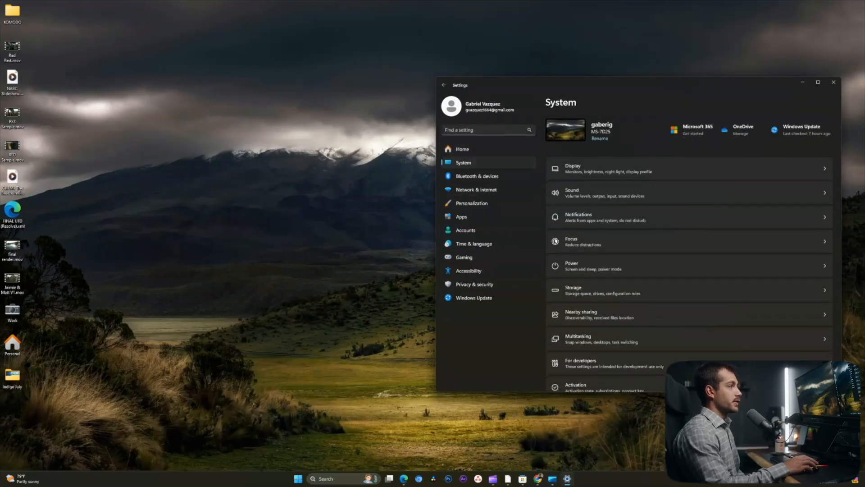
scroll("down", 3)
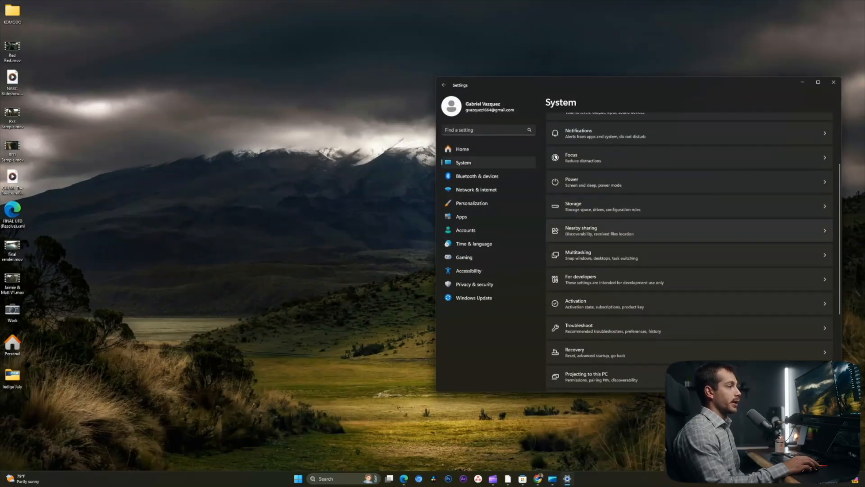
left_click(575, 352)
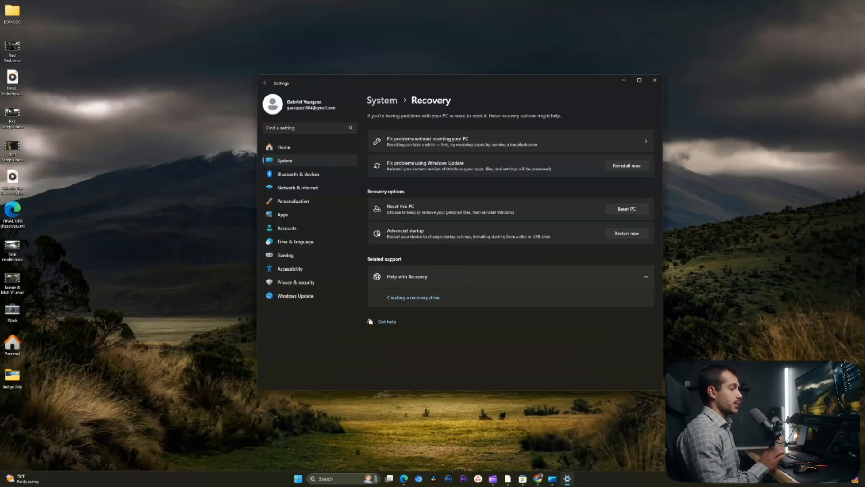
left_click(654, 80)
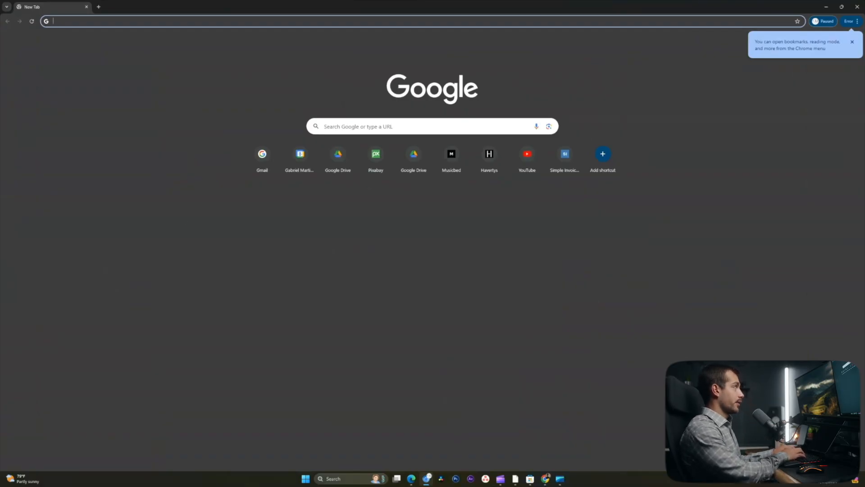
- Visit aka.ms/downloadwindows10, download the media creation tool and reveal it in Downloads
type("aka.ms/")
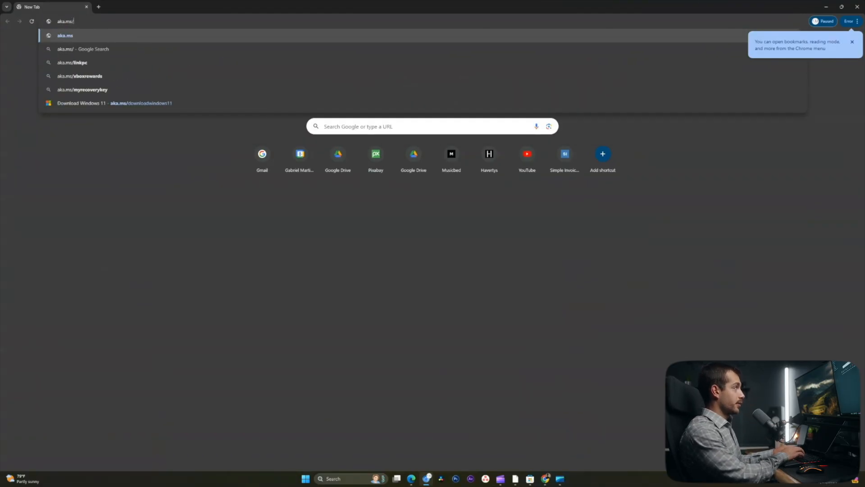
type("downloadwindows")
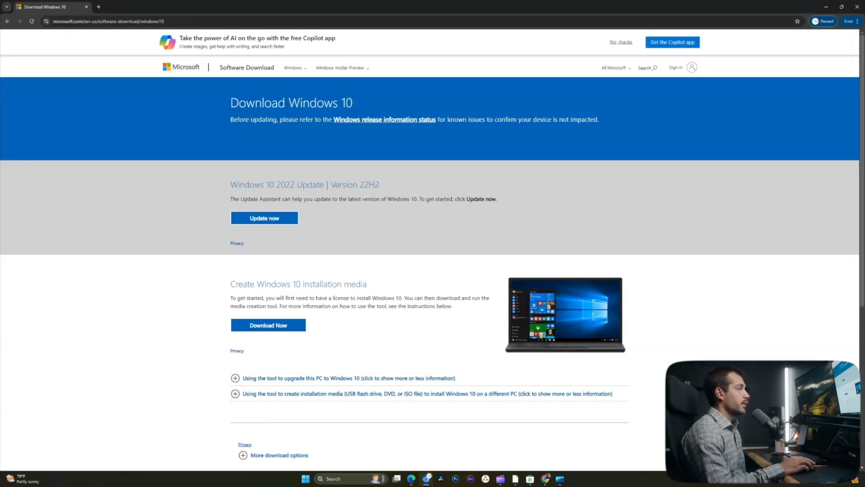
double_click(299, 284)
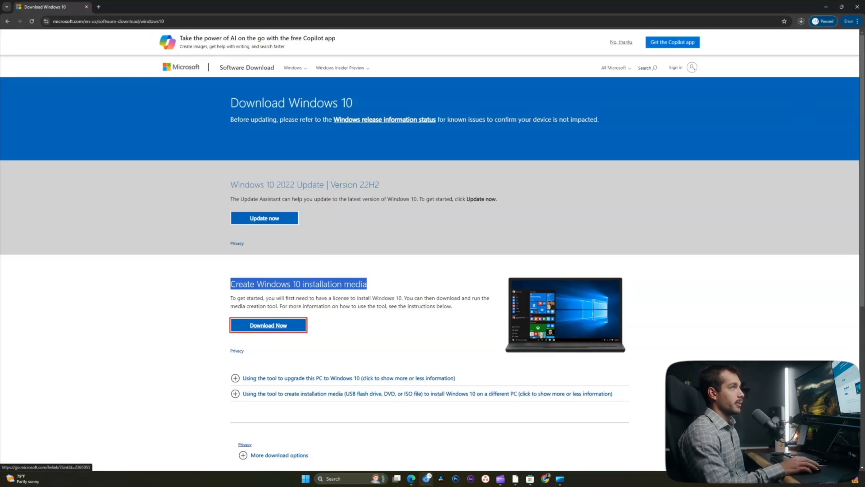
left_click(268, 324)
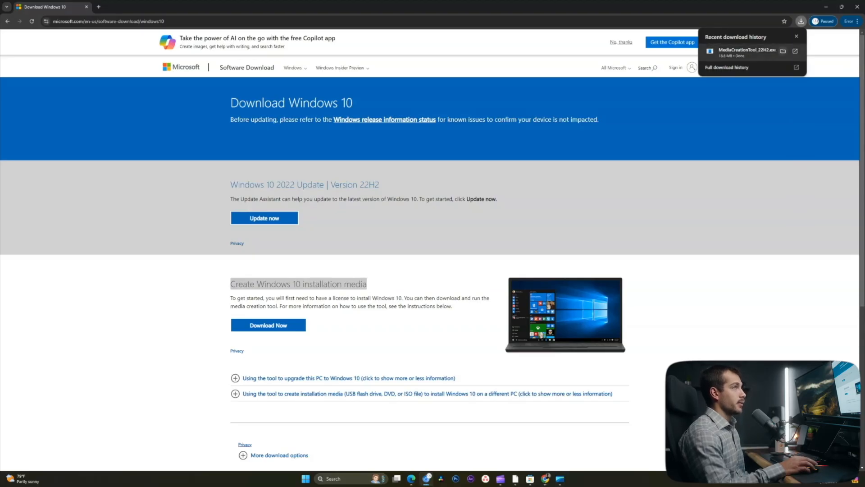
left_click(784, 51)
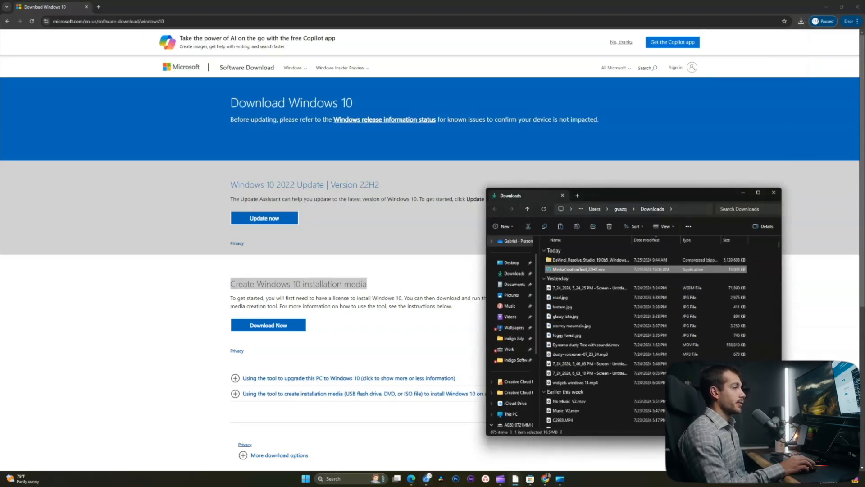
- Run the media creation tool, accept terms, and choose installation media with recommended language and edition
double_click(577, 270)
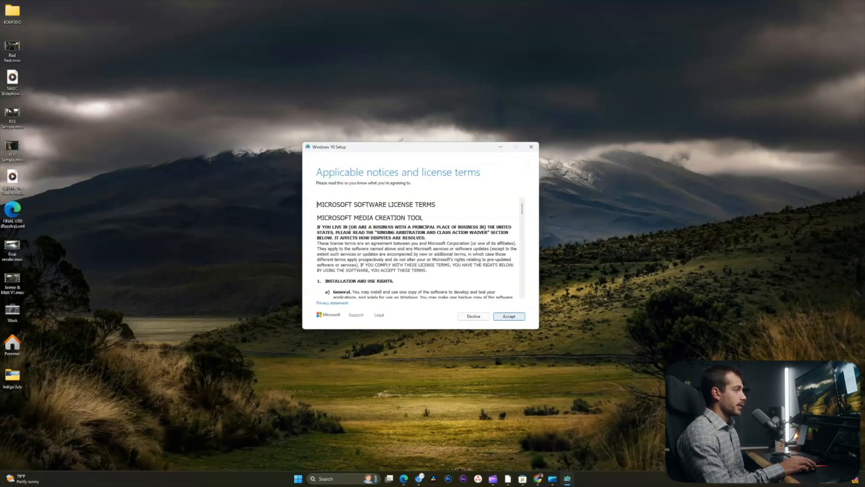
left_click(509, 315)
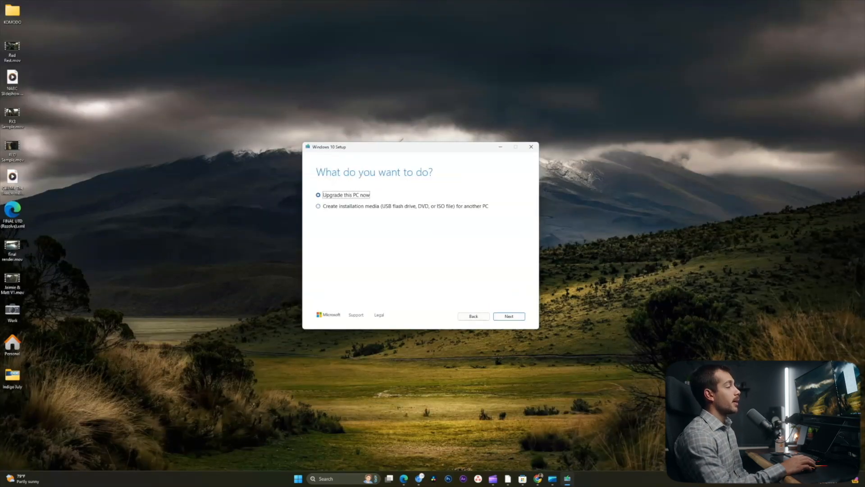
left_click(318, 206)
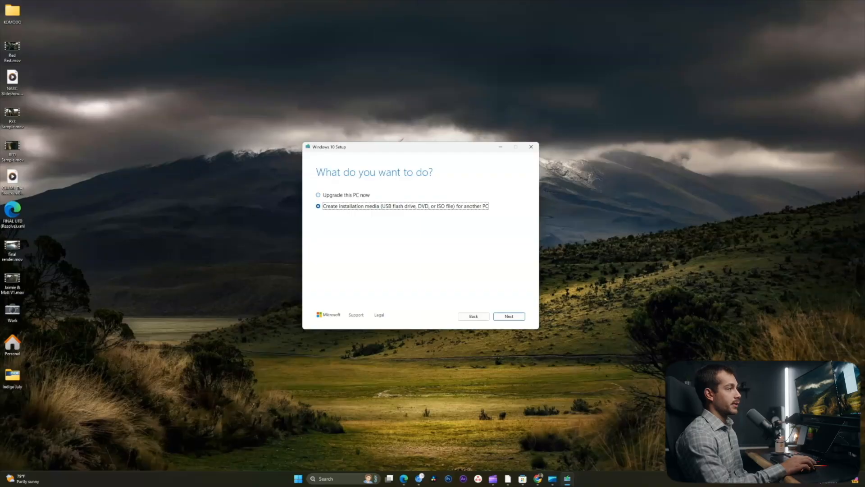
left_click(508, 315)
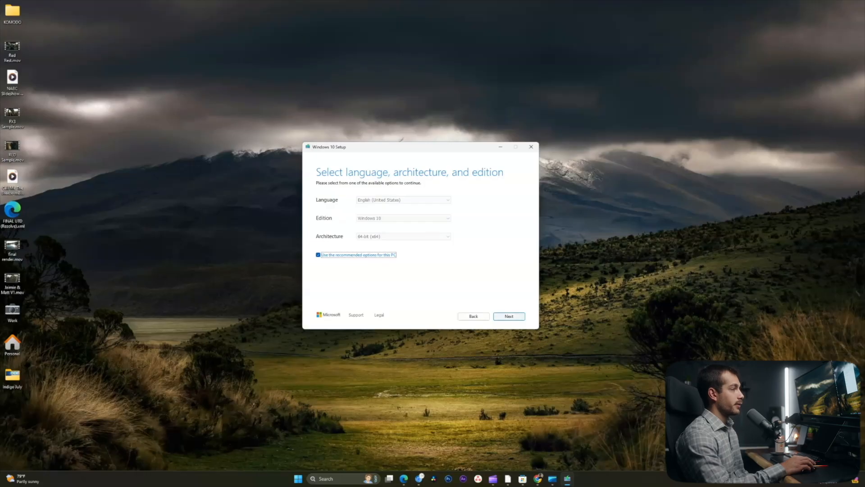
left_click(509, 315)
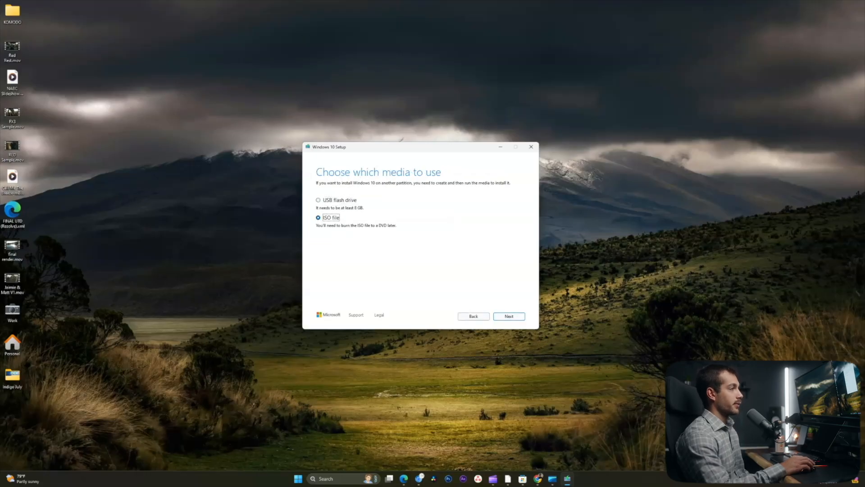
- Save the output as an ISO file named Windows.iso on the desktop and finish
left_click(507, 316)
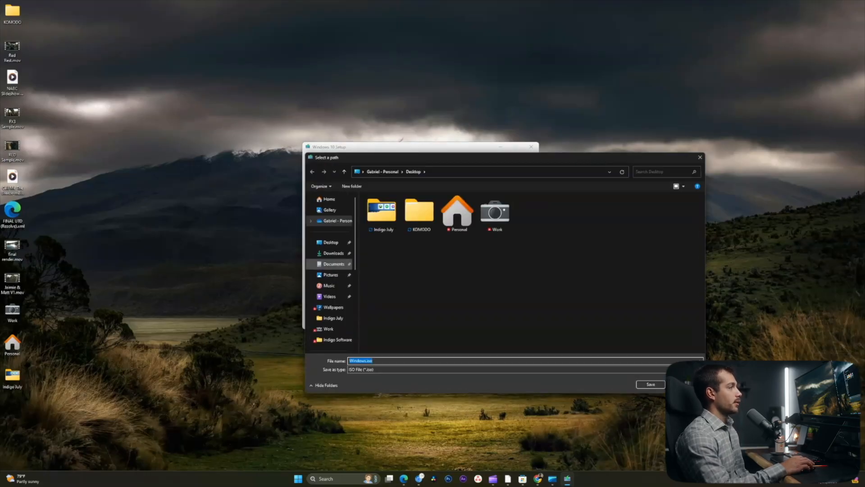
left_click(650, 384)
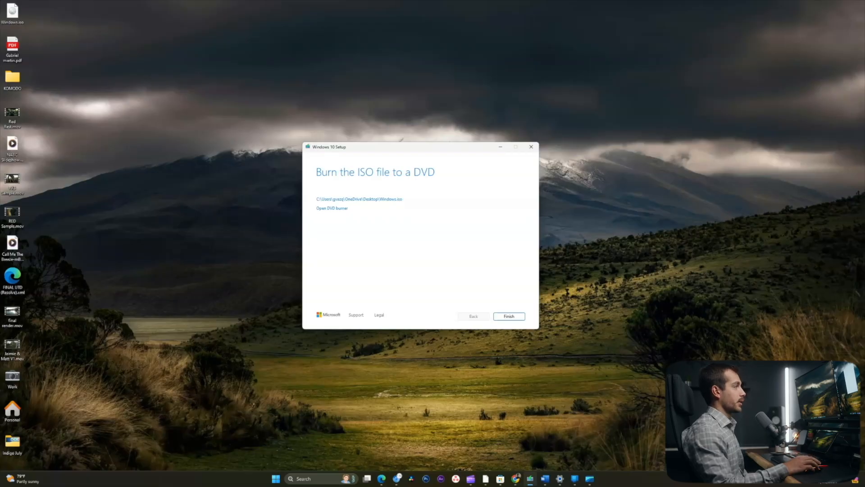
left_click(509, 316)
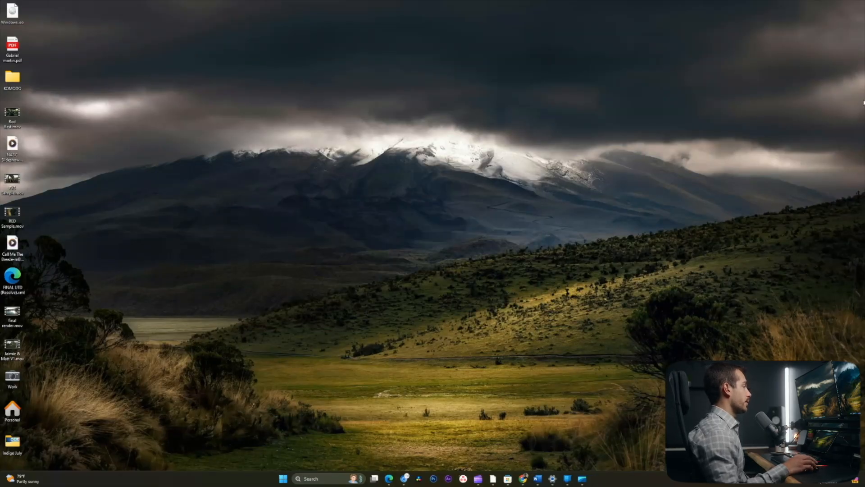
- Mount Windows.iso from the desktop and launch setup.exe from the mounted drive
right_click(11, 13)
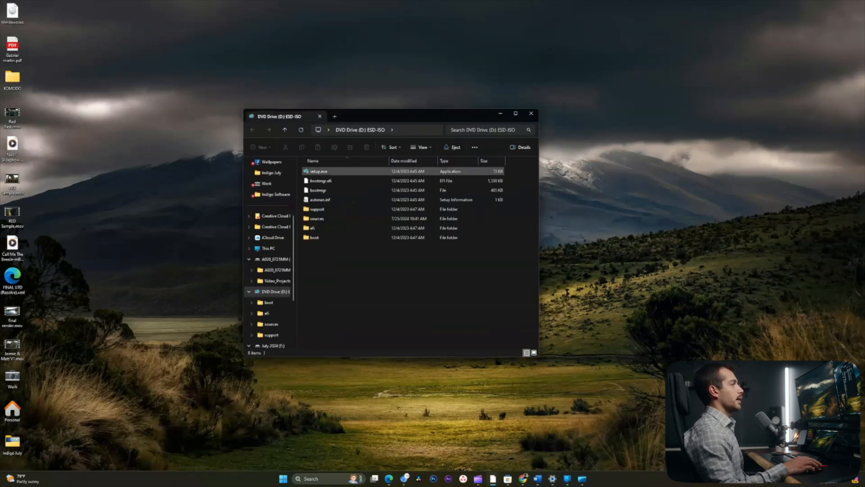
left_click(318, 172)
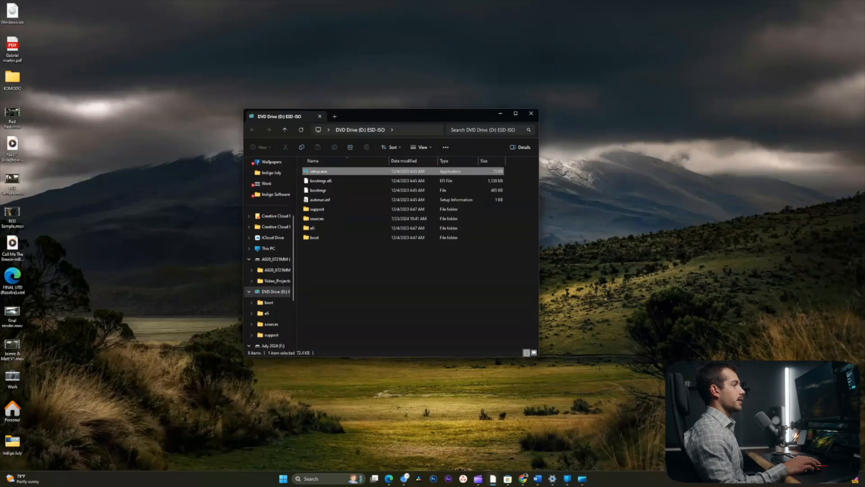
double_click(318, 171)
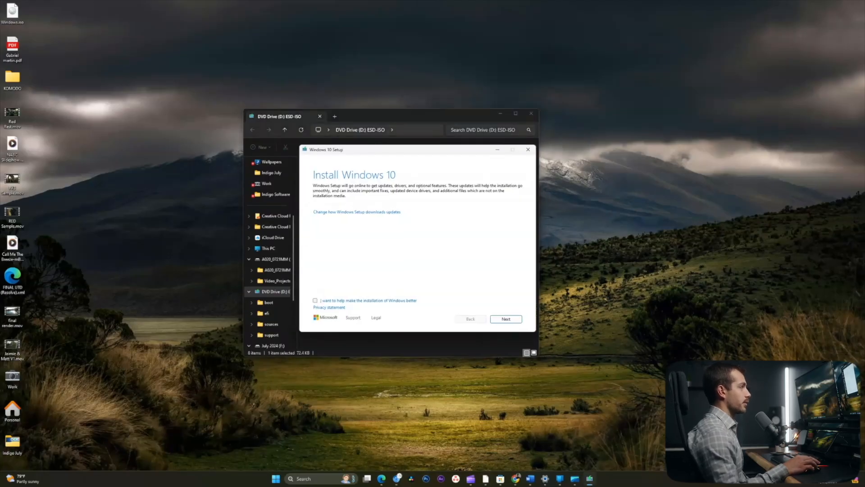
- Accept the license terms, keep Nothing, and confirm deleting files, apps and settings
left_click(504, 318)
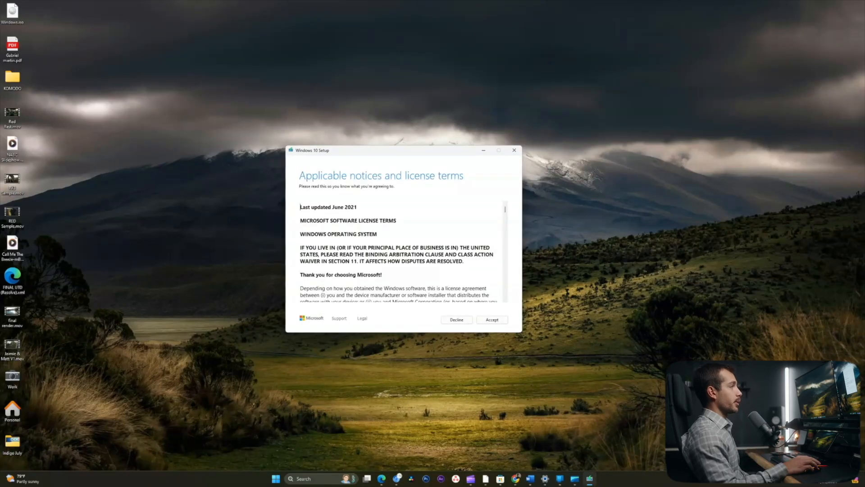
left_click(492, 319)
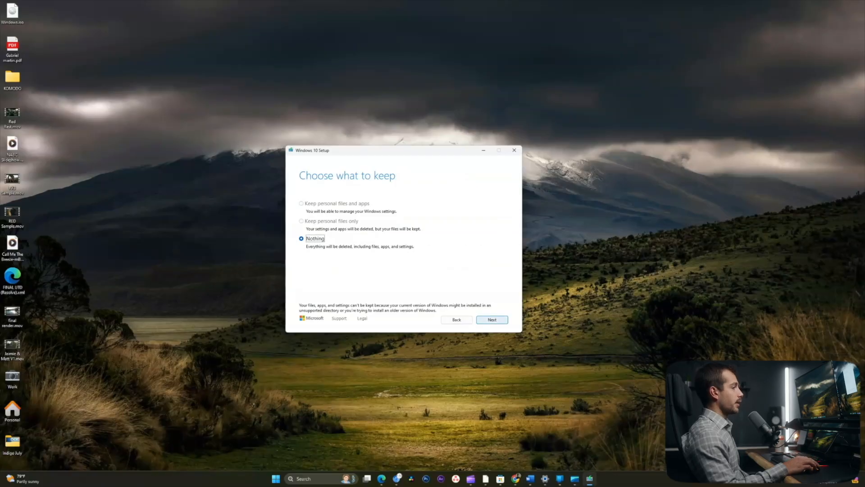
left_click(491, 319)
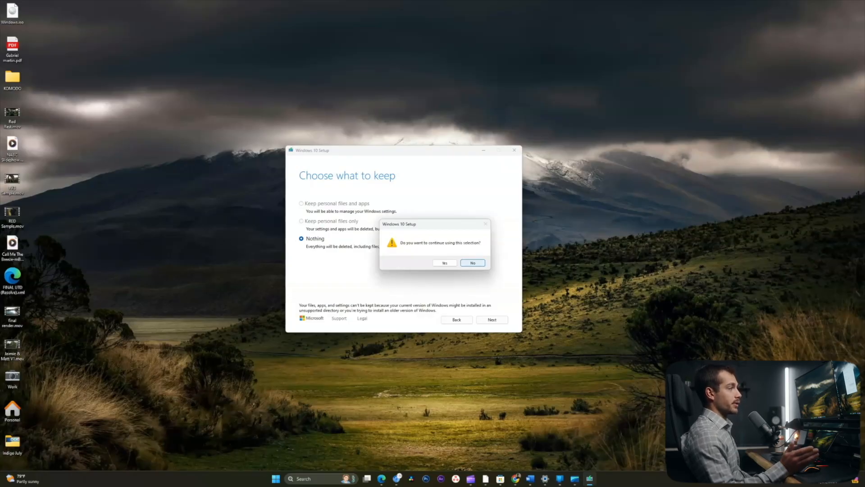
left_click(445, 263)
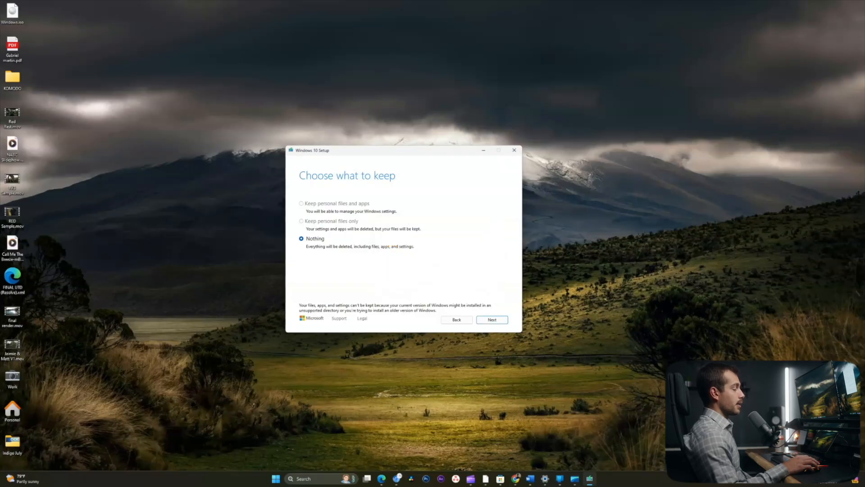